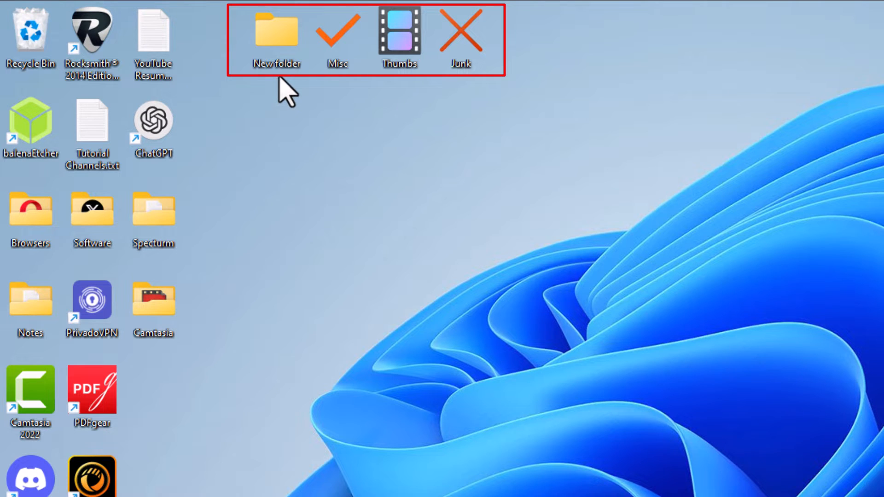
mouse_move(266, 90)
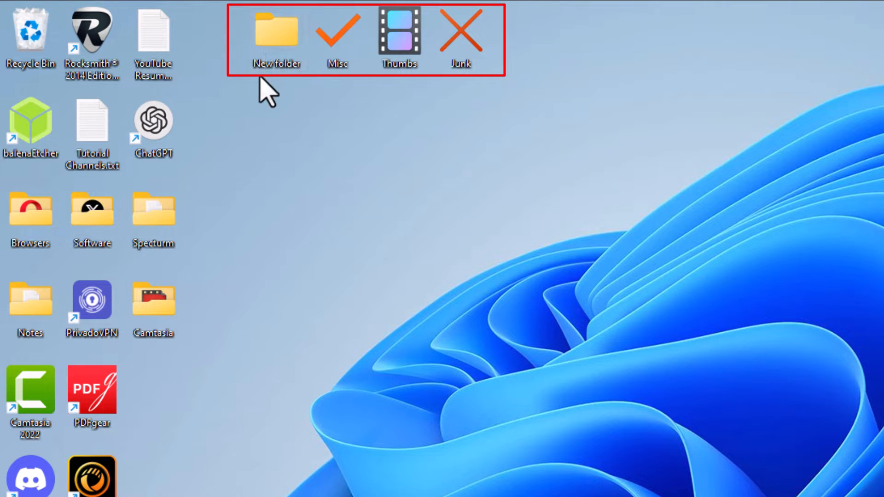
mouse_move(330, 104)
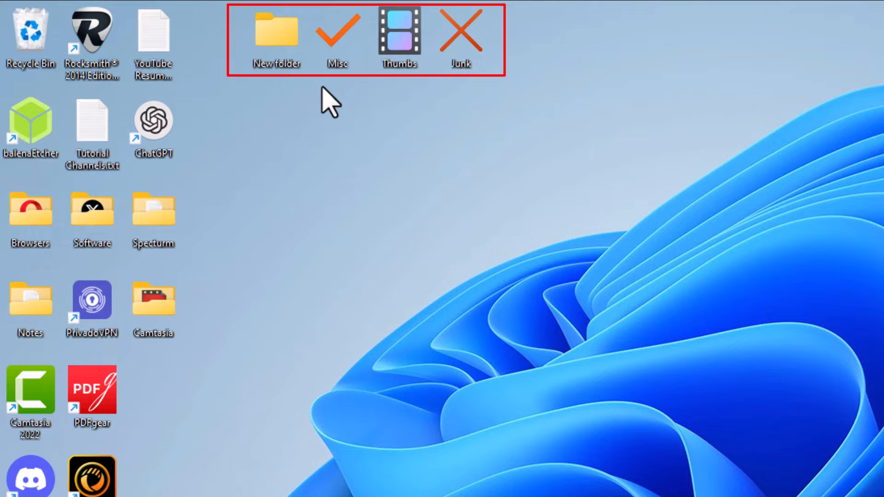
mouse_move(472, 100)
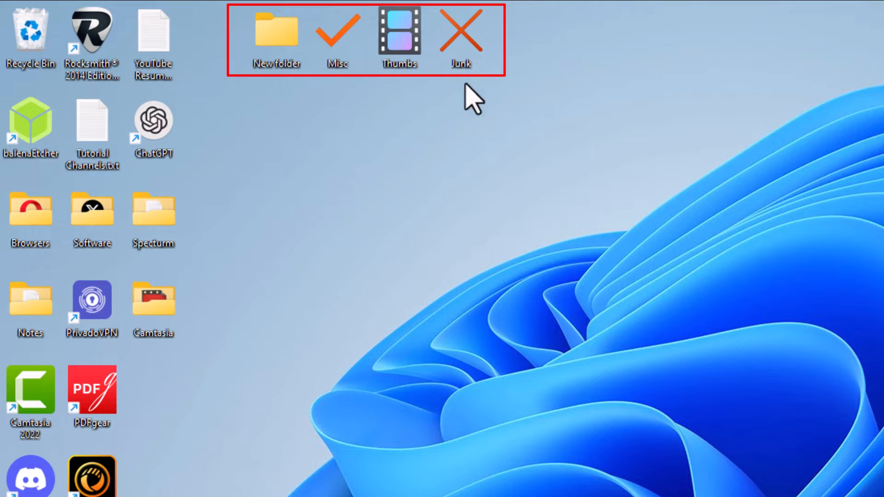
mouse_move(354, 98)
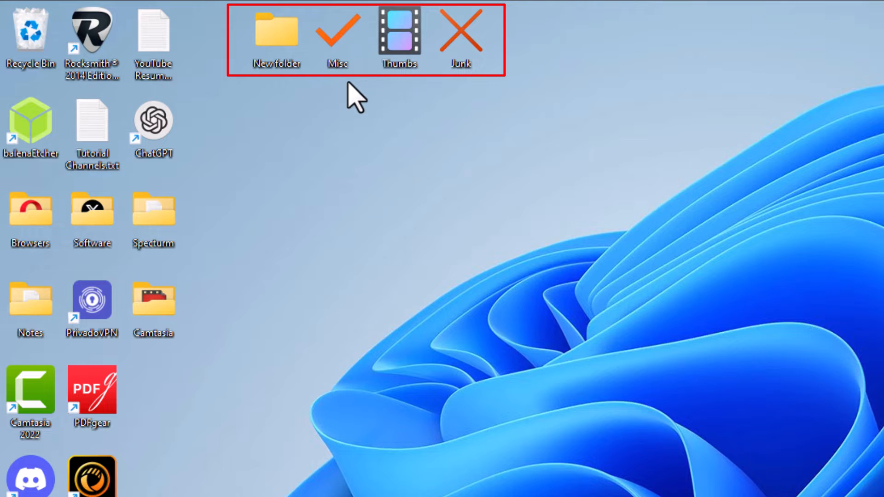
mouse_move(411, 93)
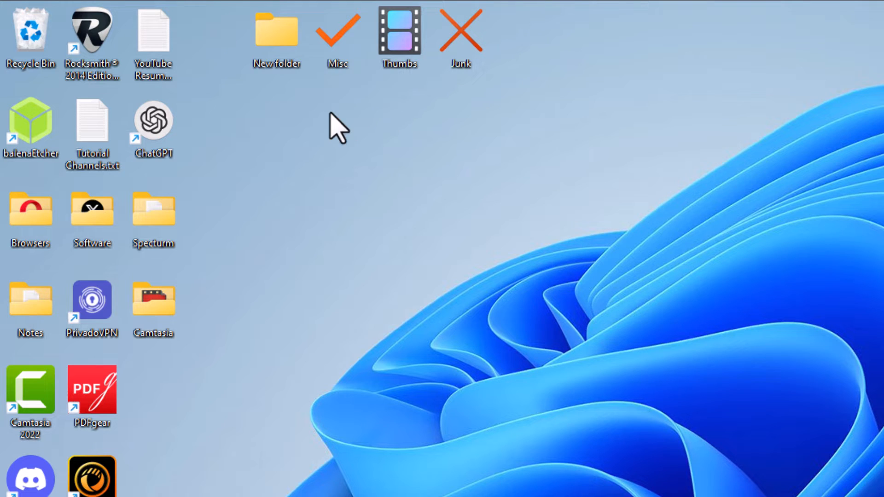
mouse_move(305, 122)
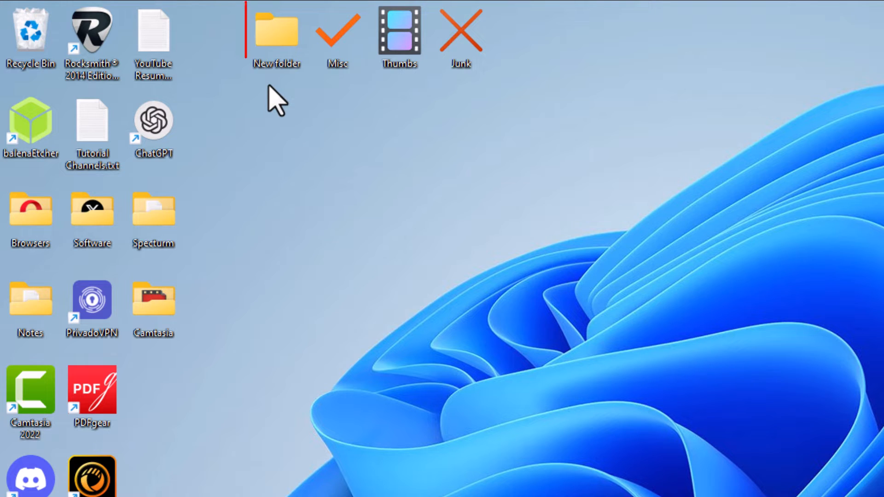
mouse_move(282, 39)
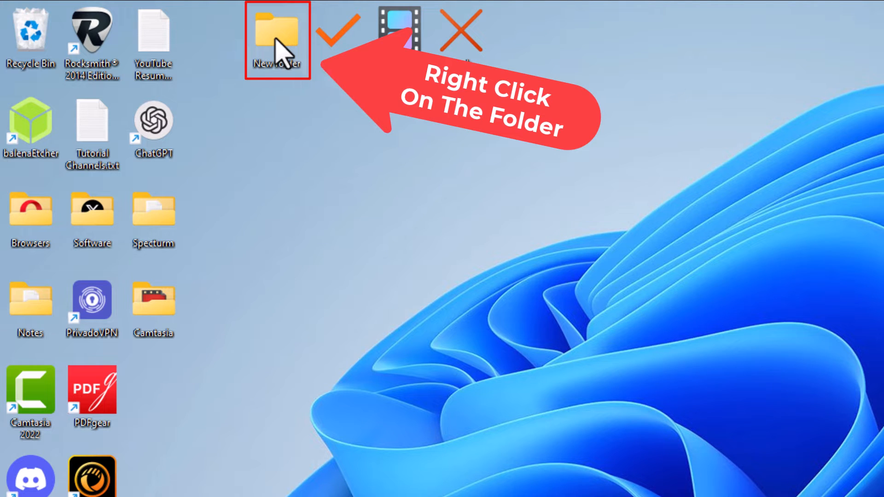
Bring up the right-click context menu for the desktop 'New folder'
right_click(277, 34)
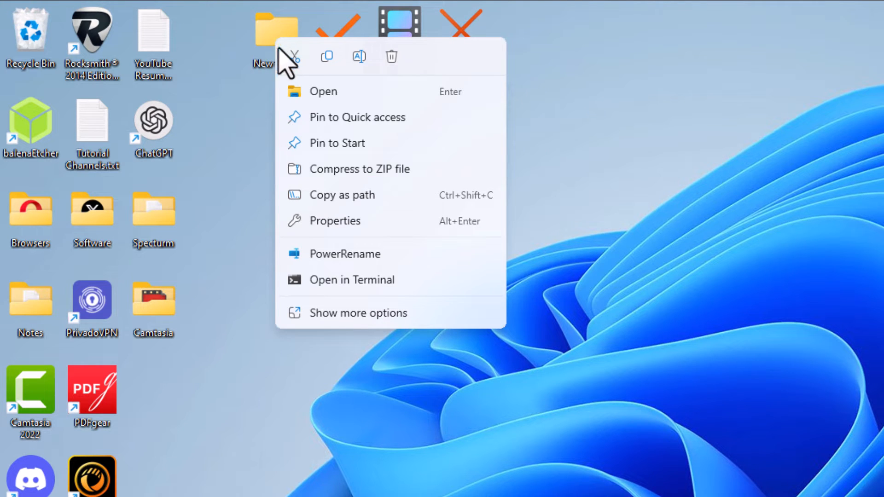
mouse_move(373, 231)
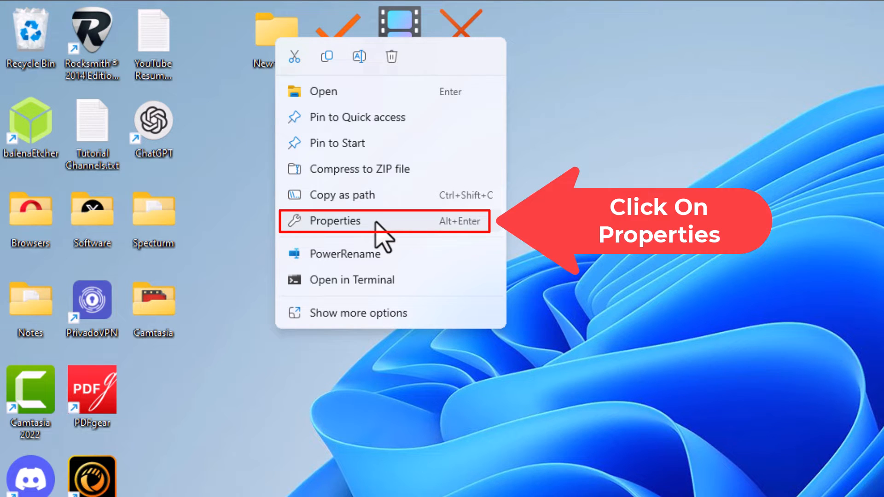
Choose Properties to open the 'New folder' Properties window on its General tab
left_click(336, 220)
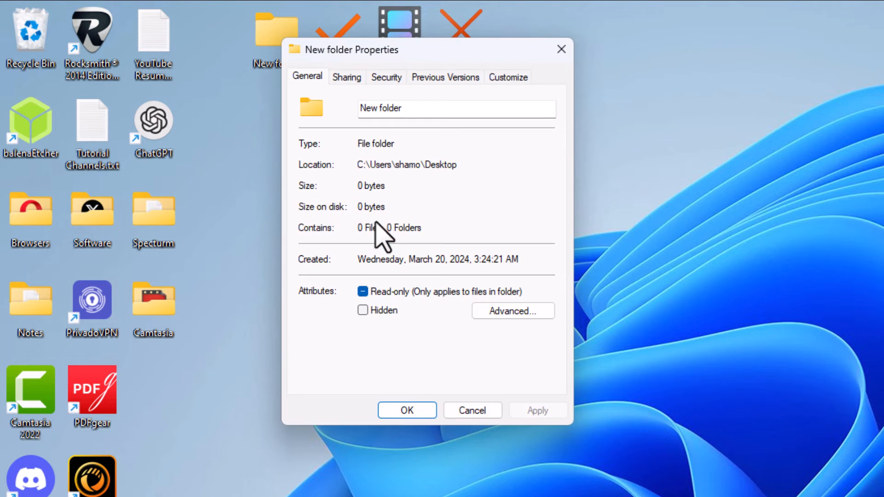
mouse_move(338, 107)
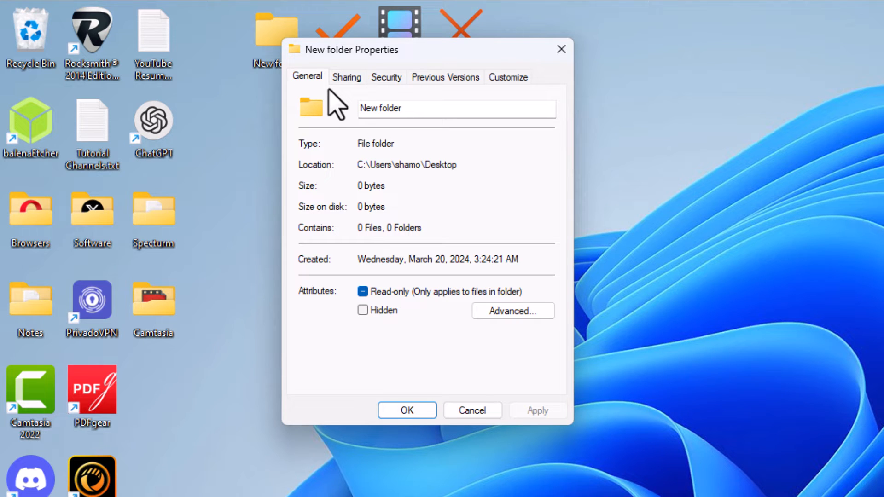
mouse_move(448, 102)
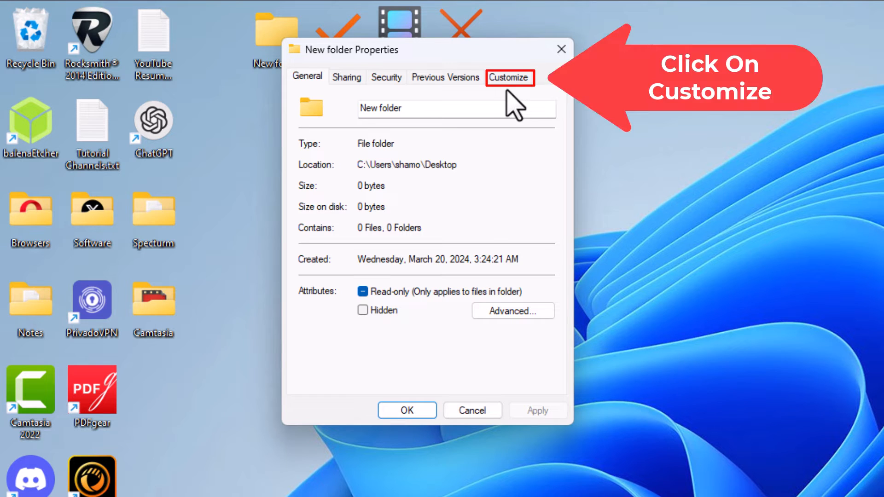
Switch the Properties window to its Customize tab with the folder icon options
left_click(508, 77)
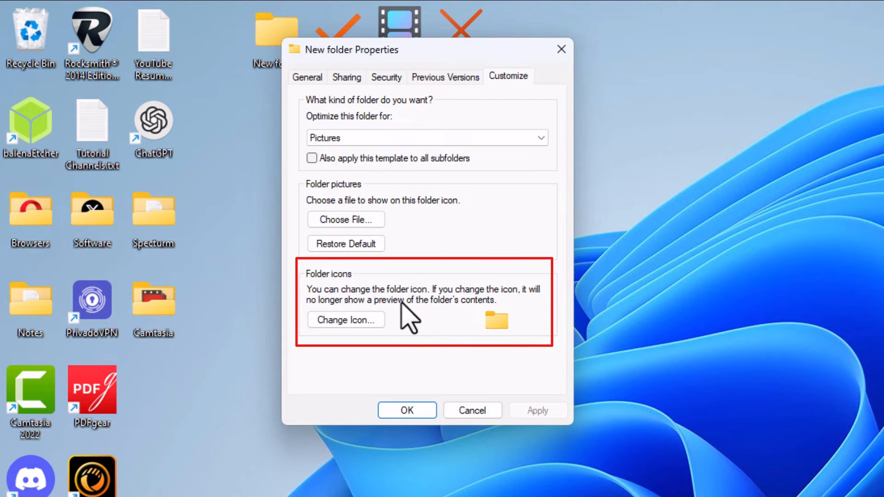
mouse_move(403, 316)
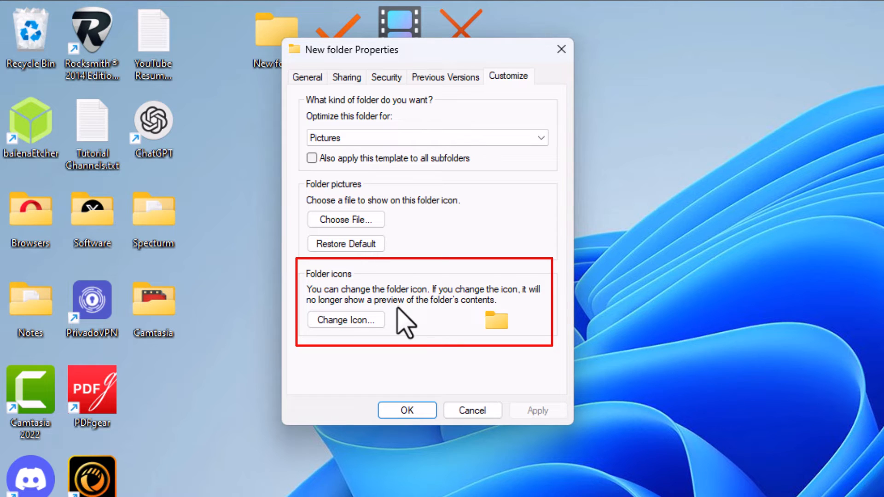
mouse_move(404, 327)
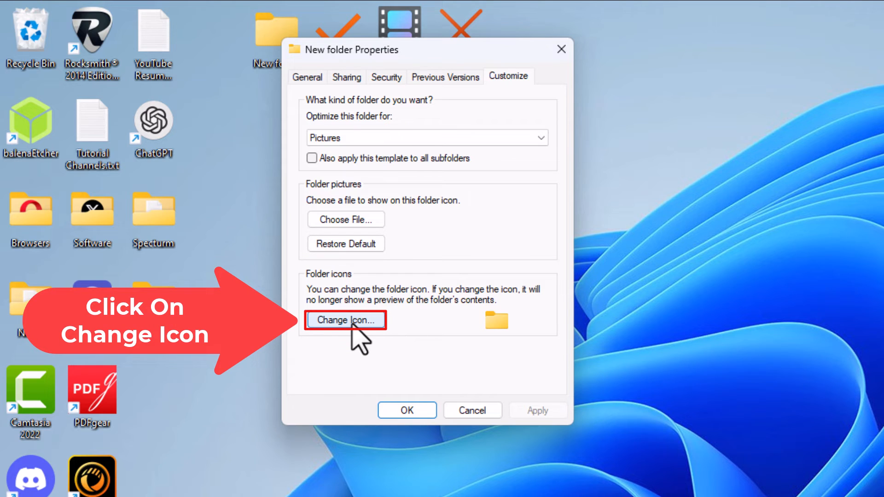
In Change Icon, select the red prohibition-sign icon from the icon list
left_click(346, 320)
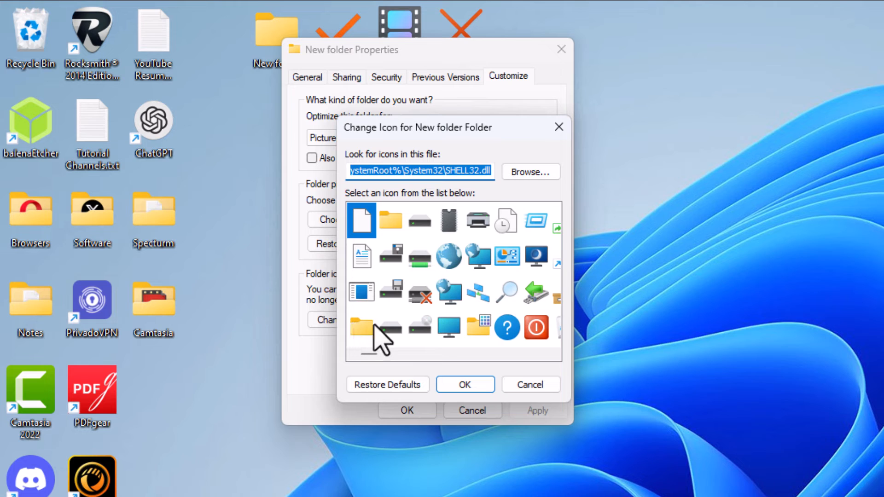
mouse_move(434, 338)
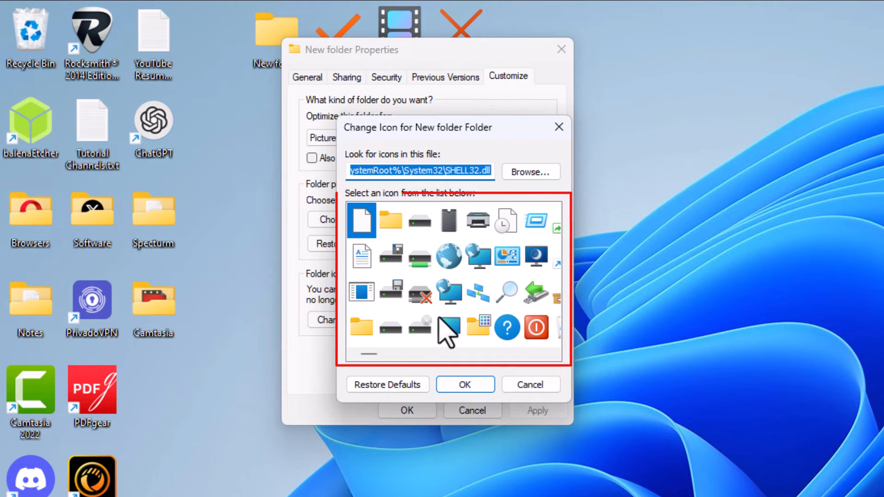
mouse_move(401, 358)
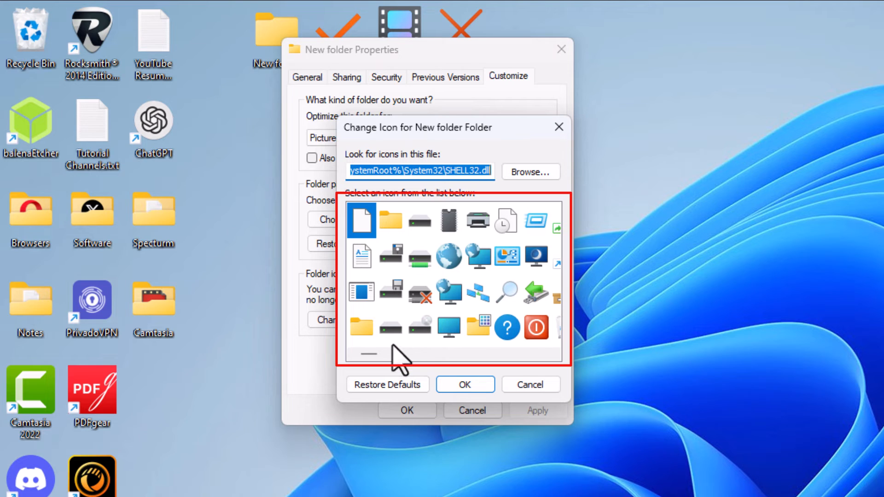
mouse_move(386, 354)
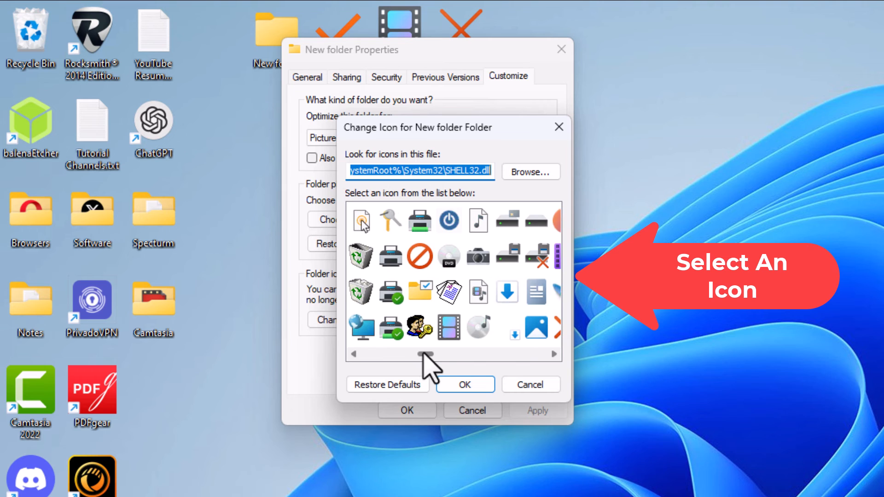
mouse_move(437, 277)
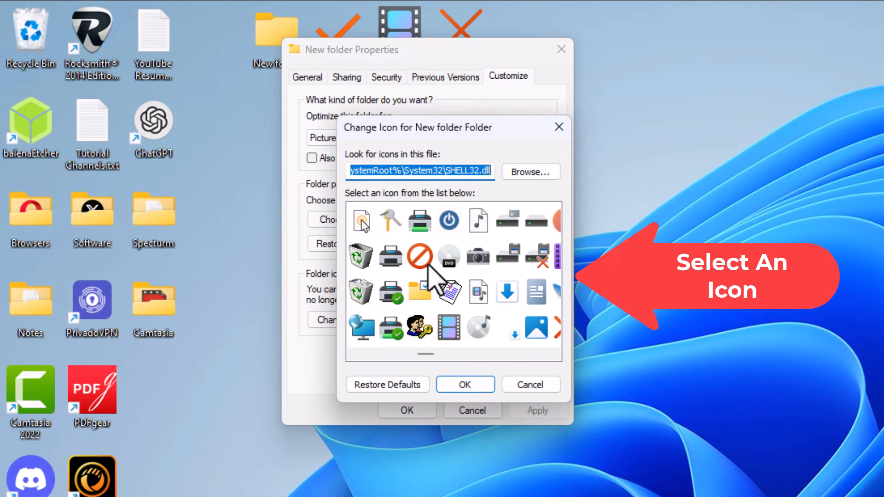
left_click(420, 257)
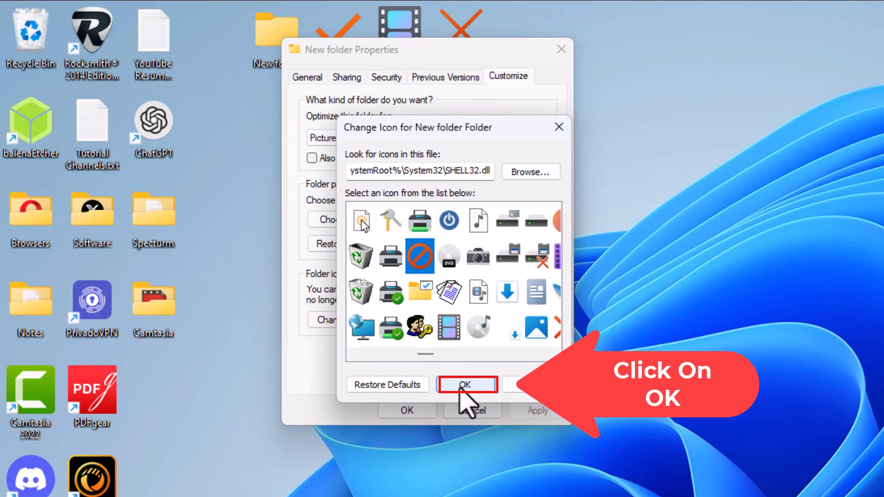
Confirm the icon, apply it to 'New folder', and close the Properties window
left_click(466, 385)
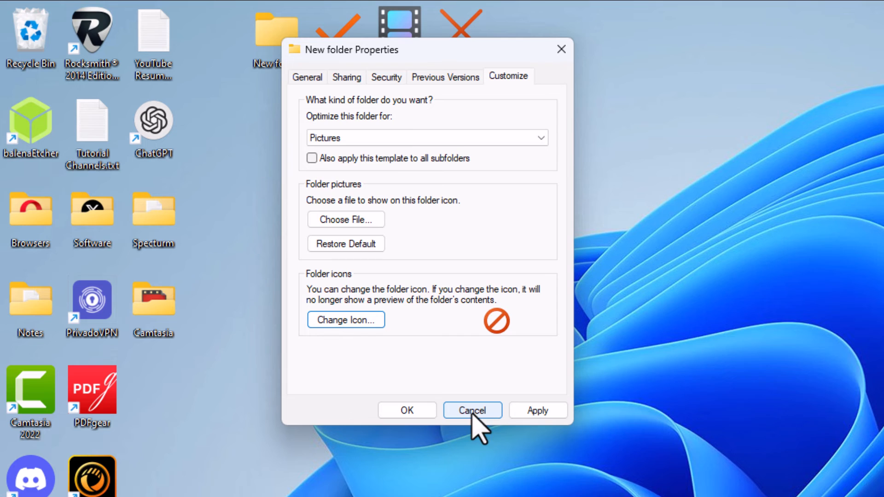
mouse_move(536, 410)
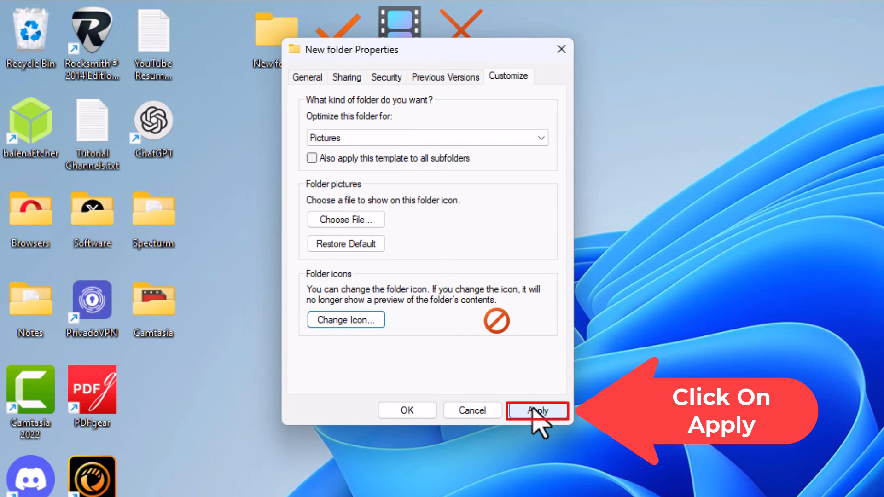
left_click(537, 410)
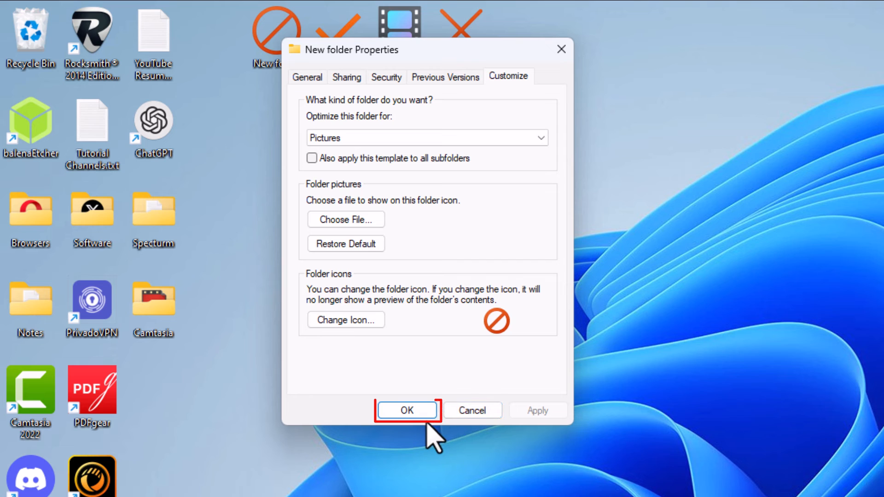
left_click(406, 410)
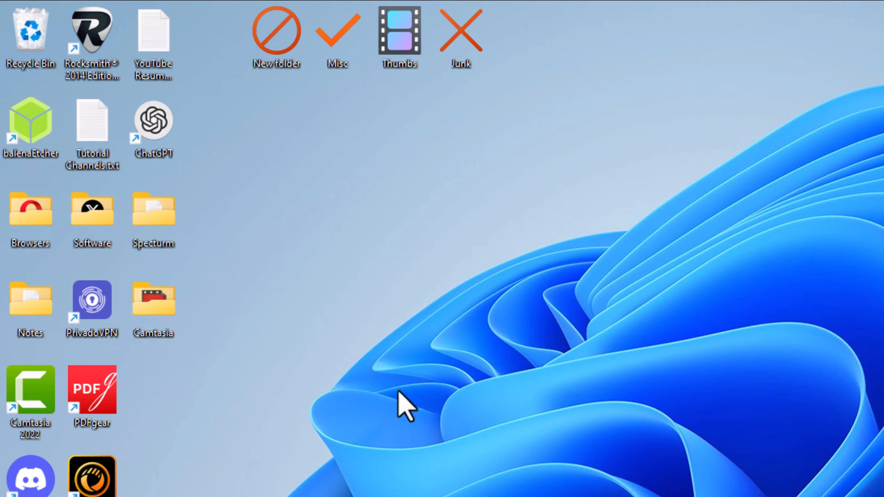